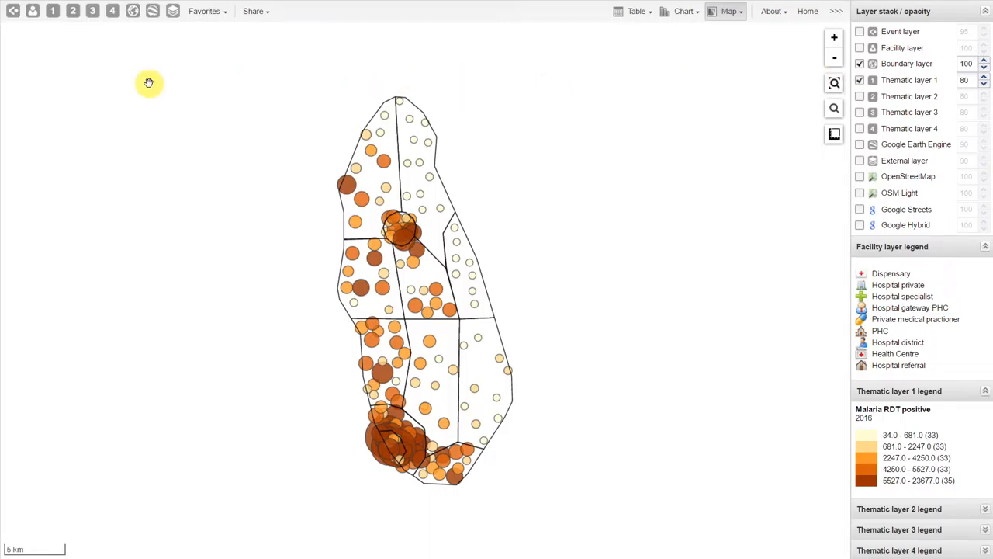
pyautogui.moveTo(73, 11)
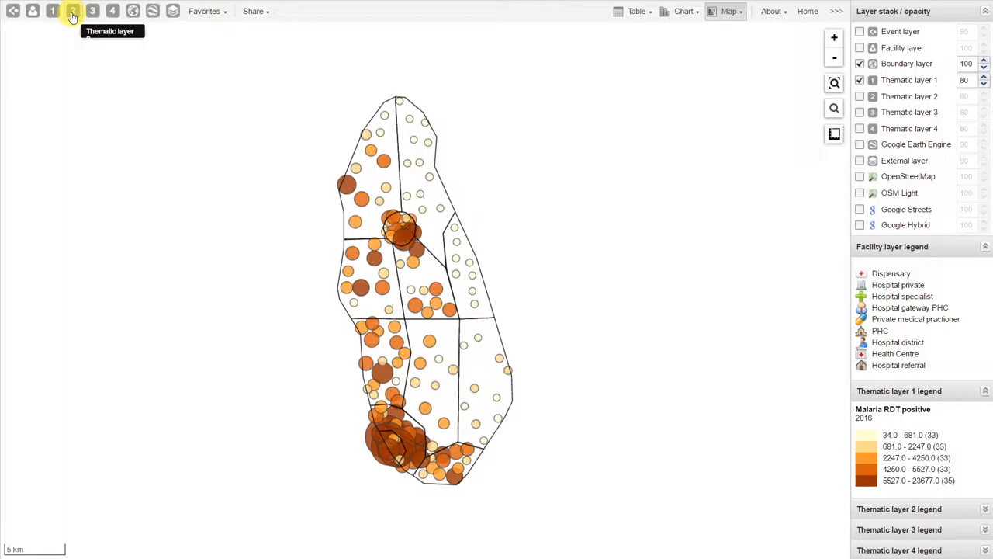
# - Open Thematic layer 2's options and start editing the layer
pyautogui.click(72, 11)
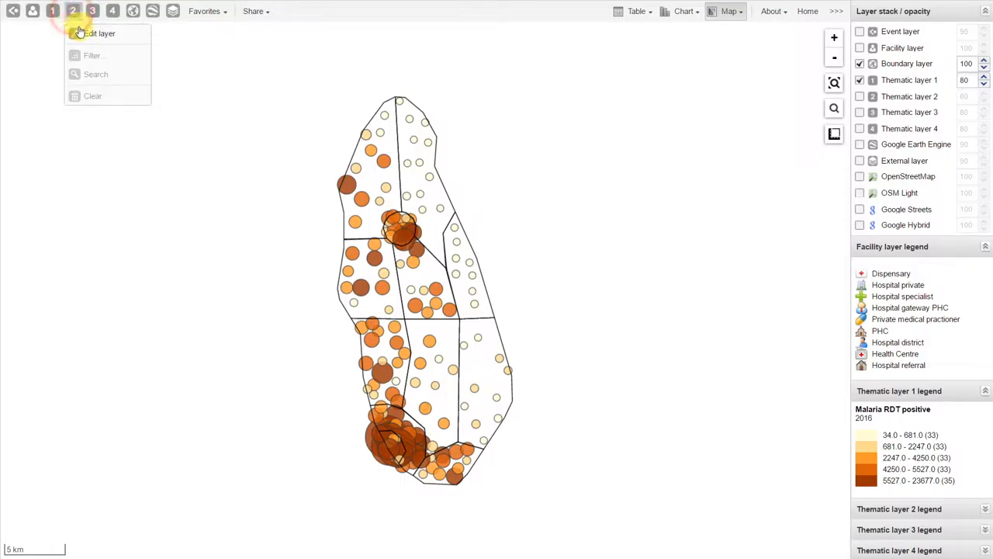
pyautogui.click(100, 32)
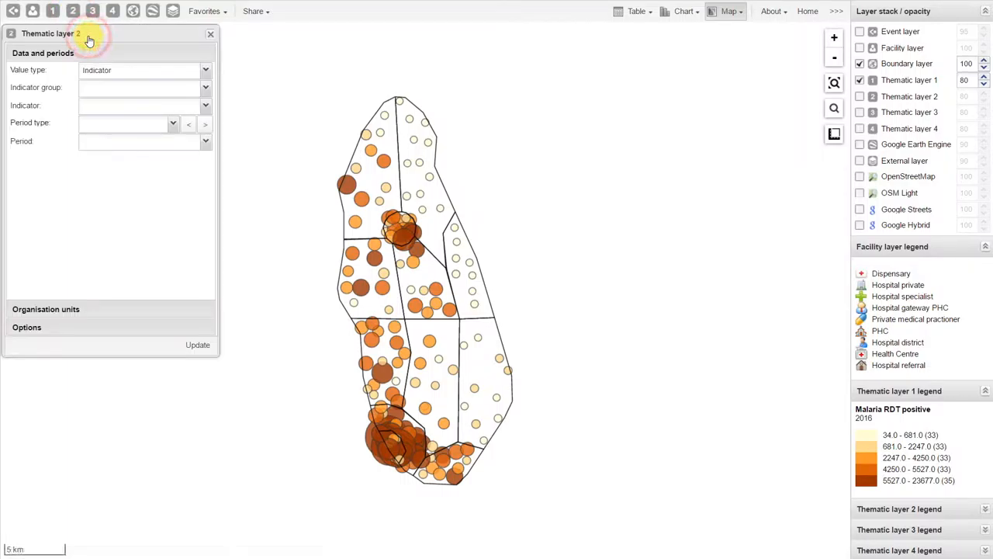
pyautogui.moveTo(109, 155)
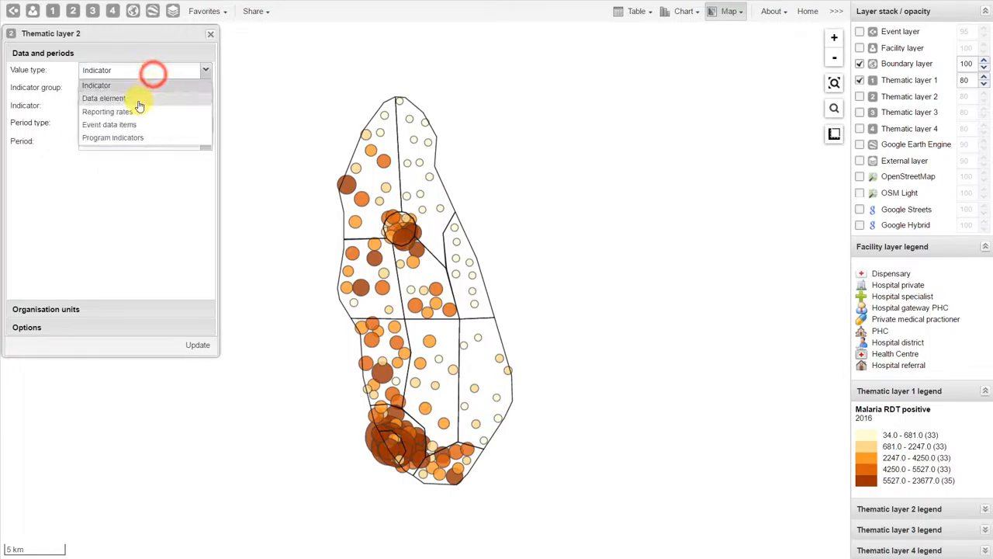
# - Use data element Malaria RDT done from the Malaria group, relative period This year
pyautogui.click(103, 98)
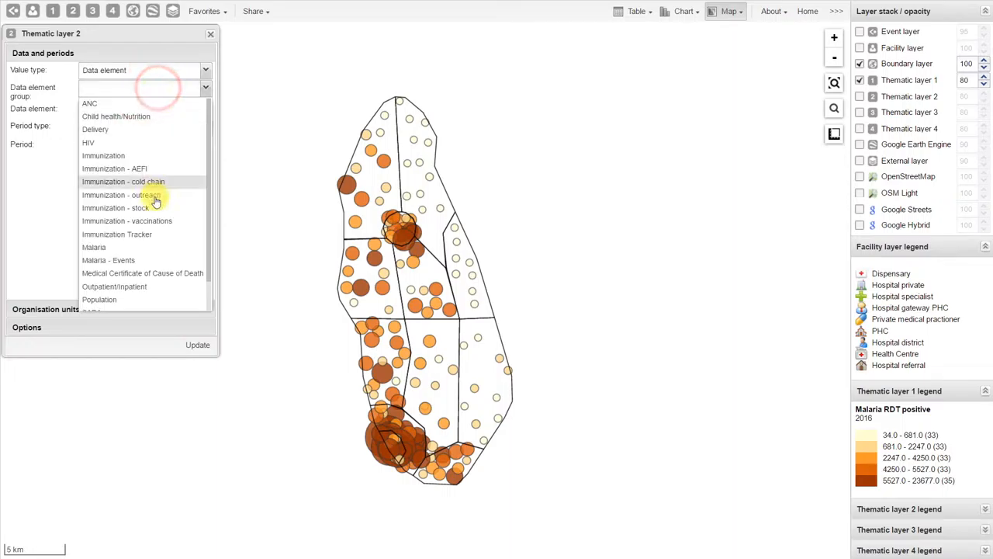
pyautogui.click(93, 246)
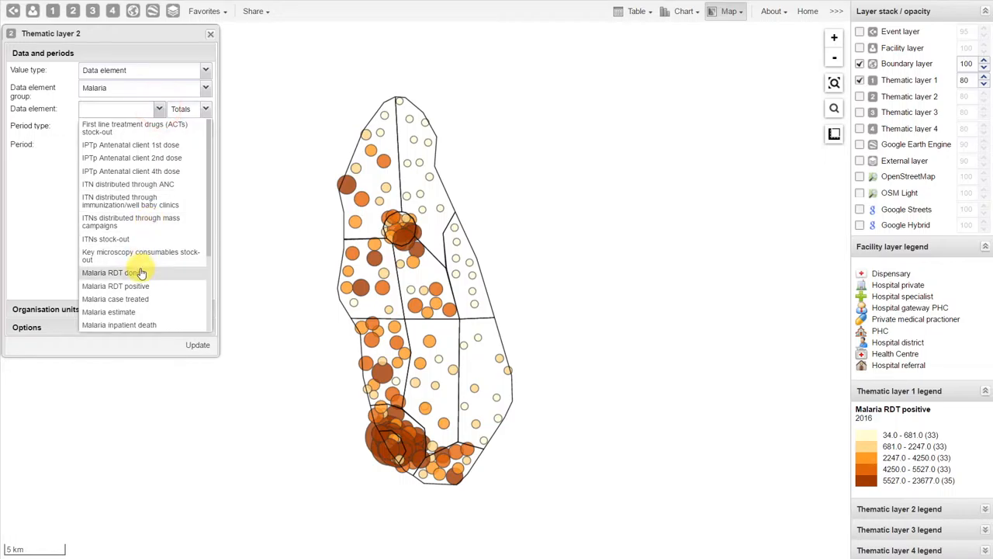
pyautogui.moveTo(151, 272)
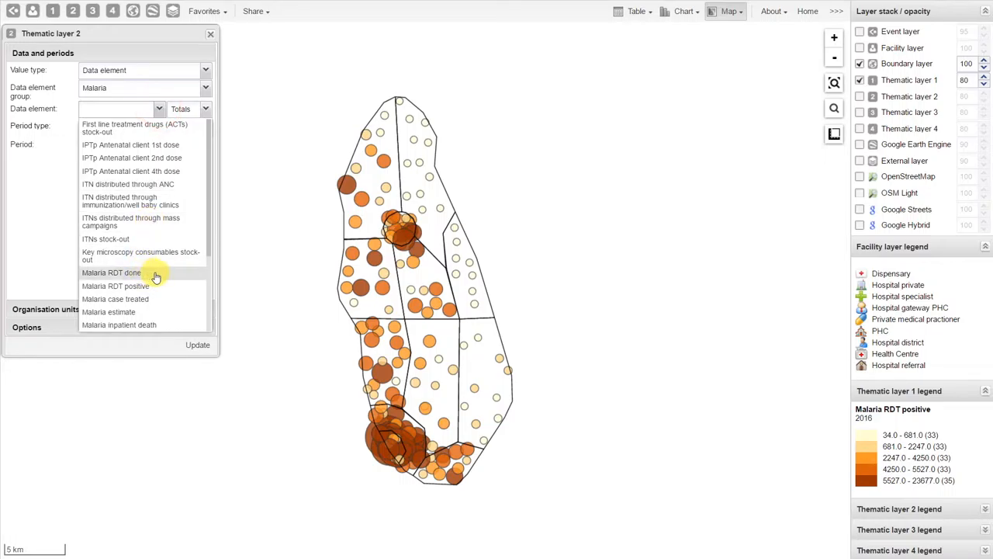
pyautogui.click(111, 272)
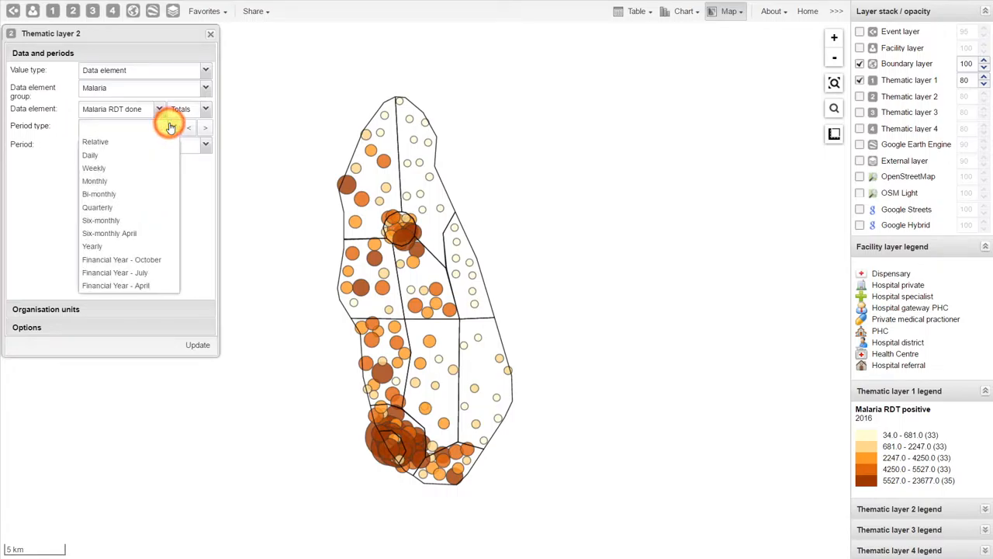
pyautogui.click(94, 142)
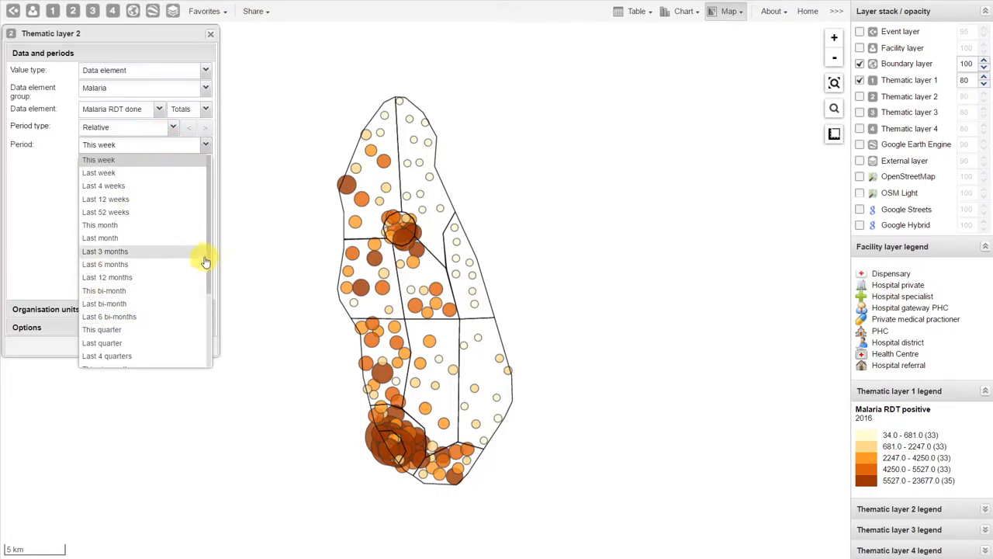
pyautogui.scroll(-3)
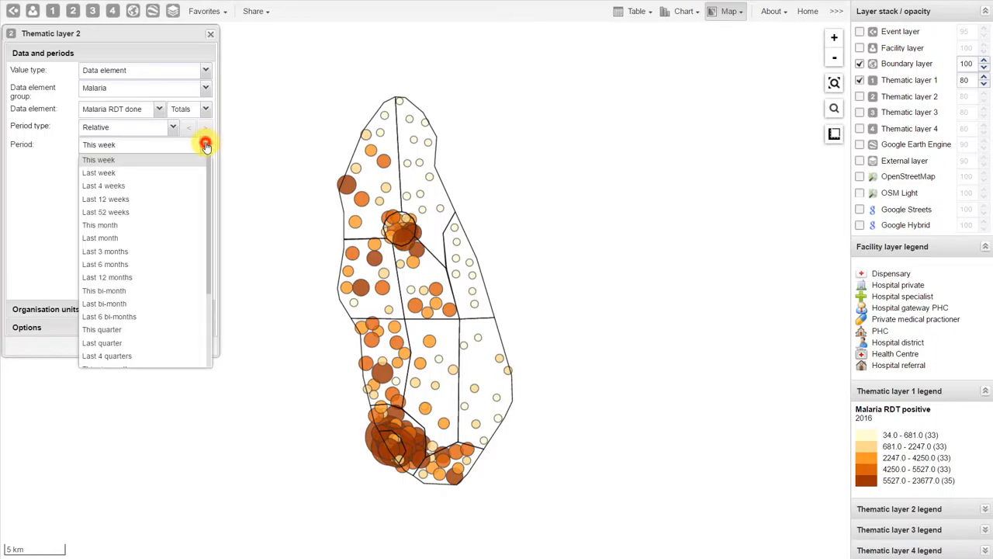
pyautogui.click(143, 144)
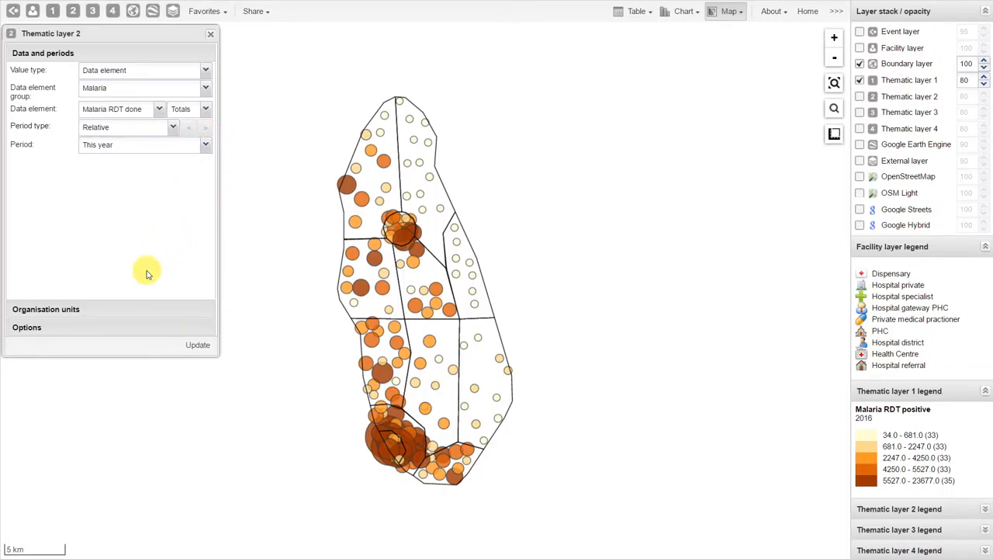
# - Set the layer's organisation unit level to District
pyautogui.click(42, 52)
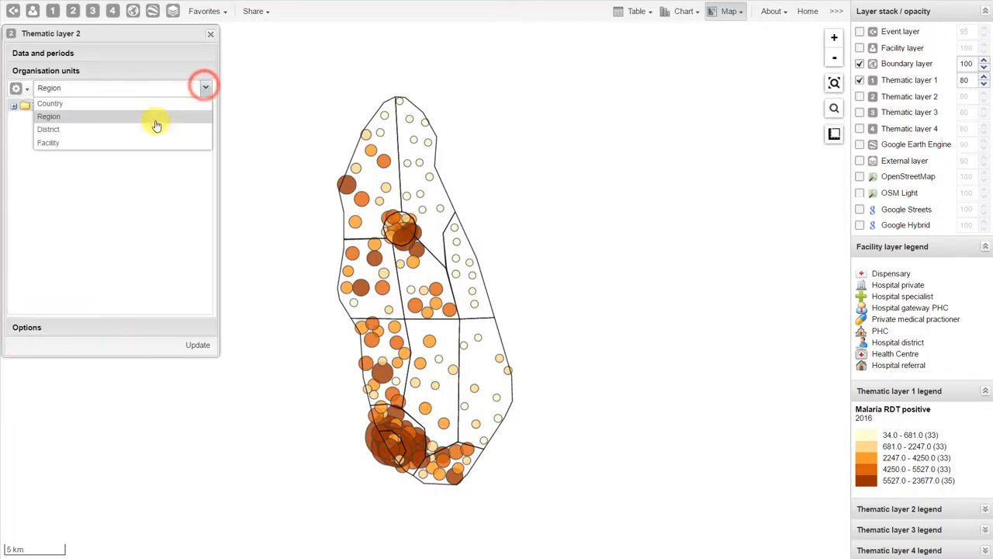
pyautogui.click(48, 116)
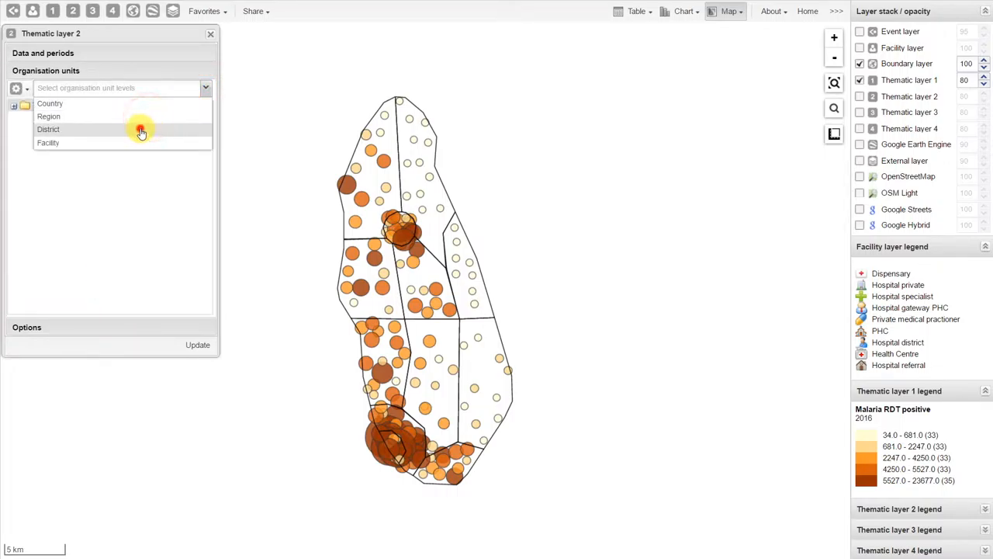
pyautogui.click(48, 129)
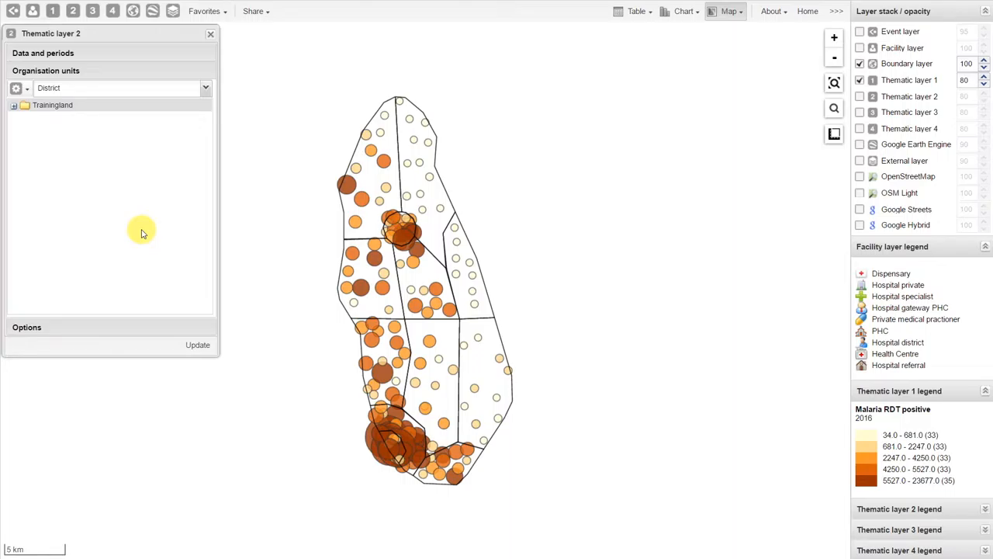
pyautogui.moveTo(132, 251)
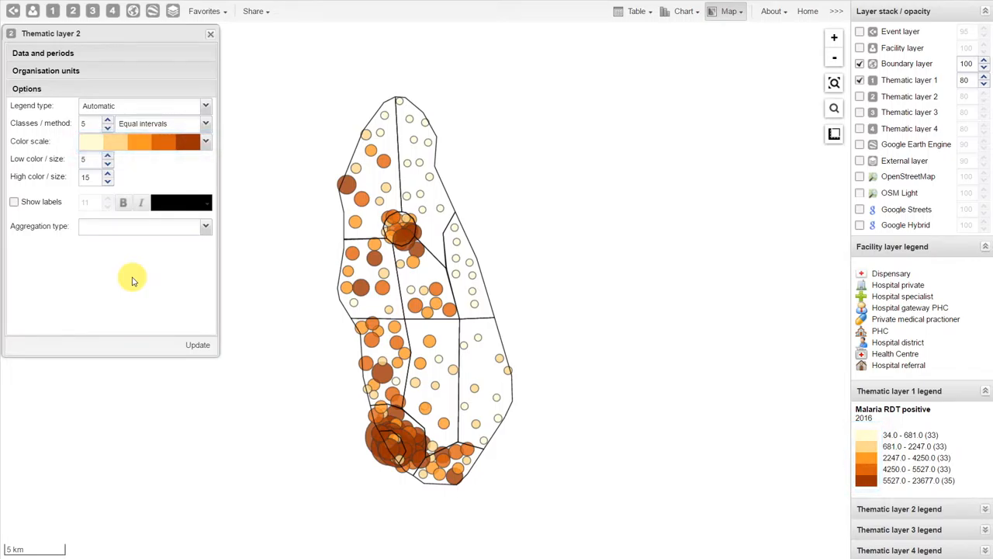
# - Draw Thematic layer 2 on the map and collapse the Facility legend
pyautogui.click(197, 345)
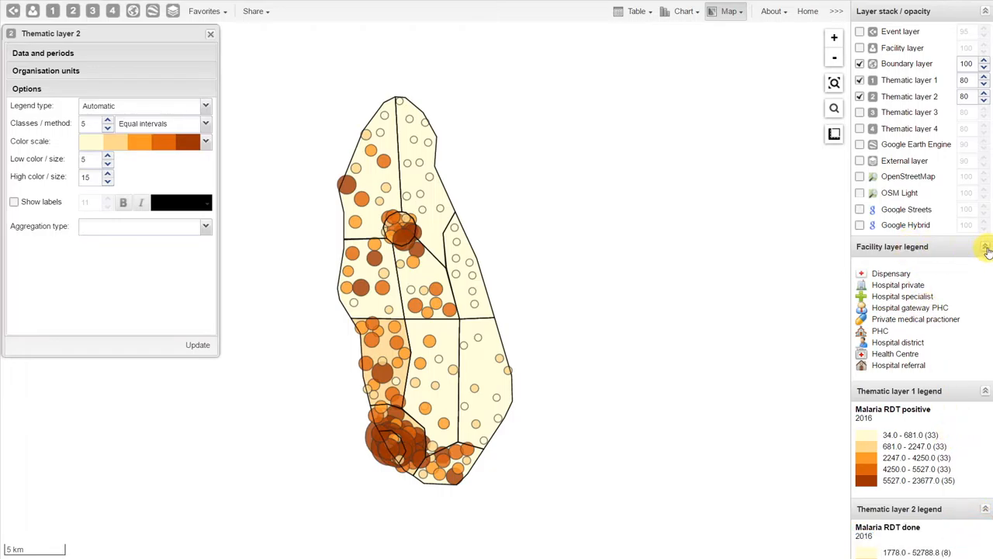
pyautogui.click(986, 247)
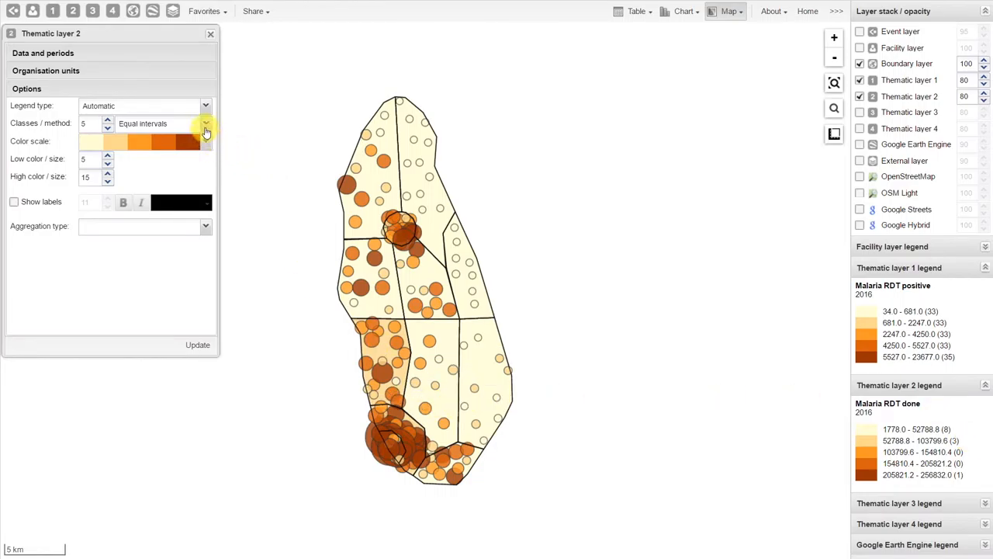
# - Switch the classification method to Equal counts and update the layer
pyautogui.click(205, 123)
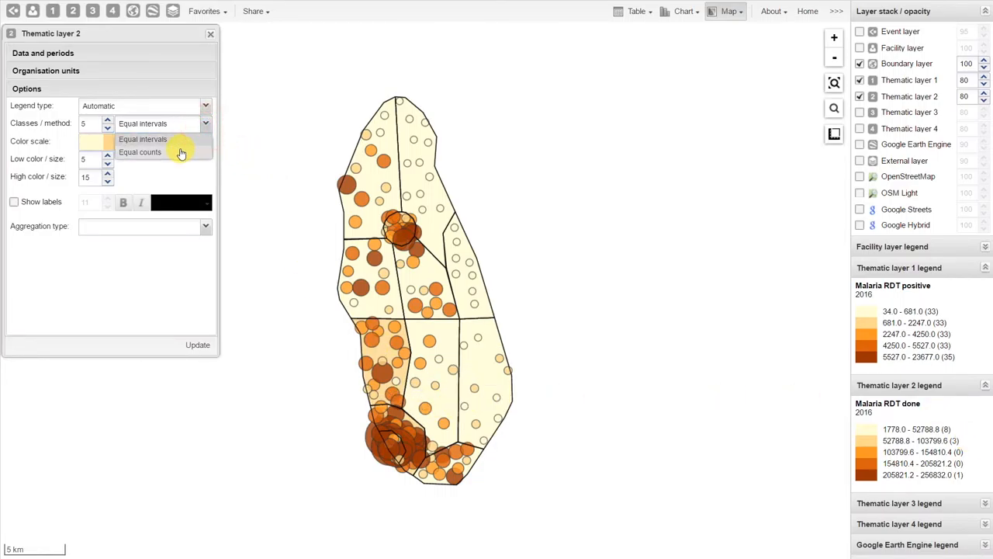
pyautogui.click(139, 152)
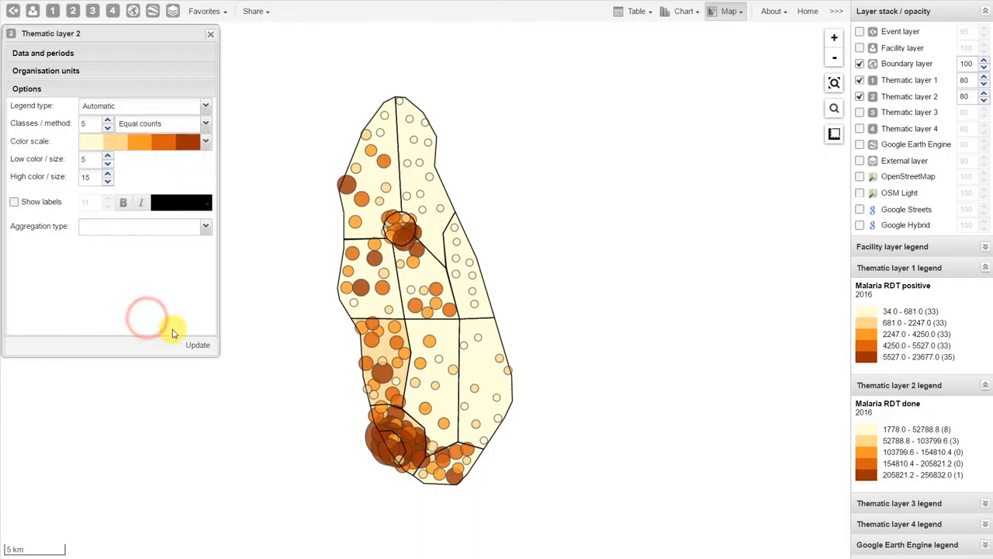
pyautogui.click(197, 345)
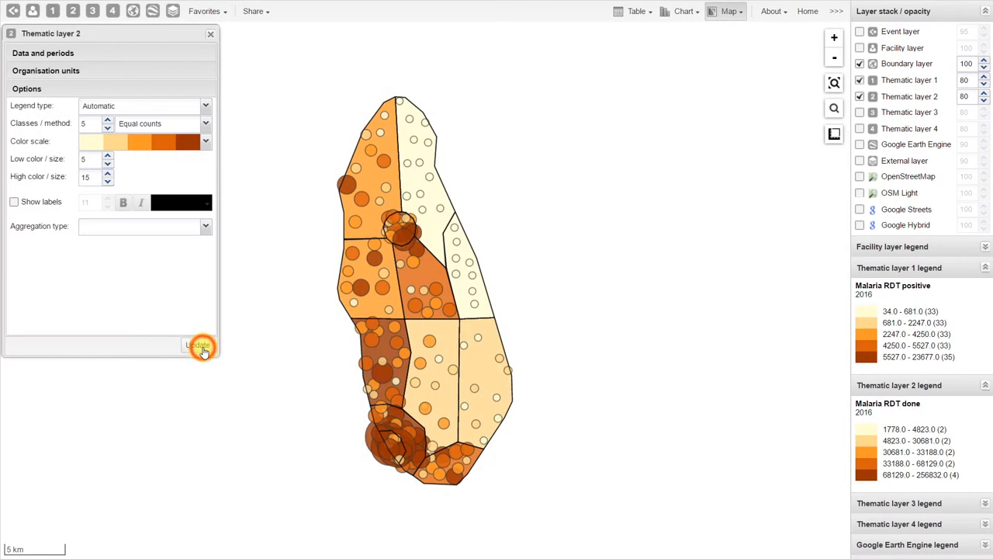
pyautogui.click(198, 345)
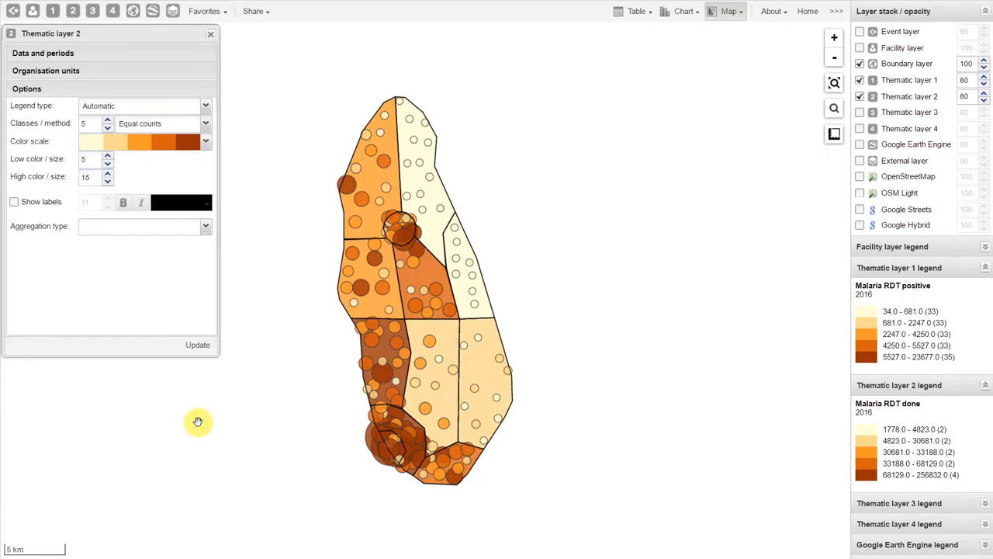
# - Save a new favorite named '…positives vs RDT performed, Trainingland Districts'
pyautogui.click(210, 33)
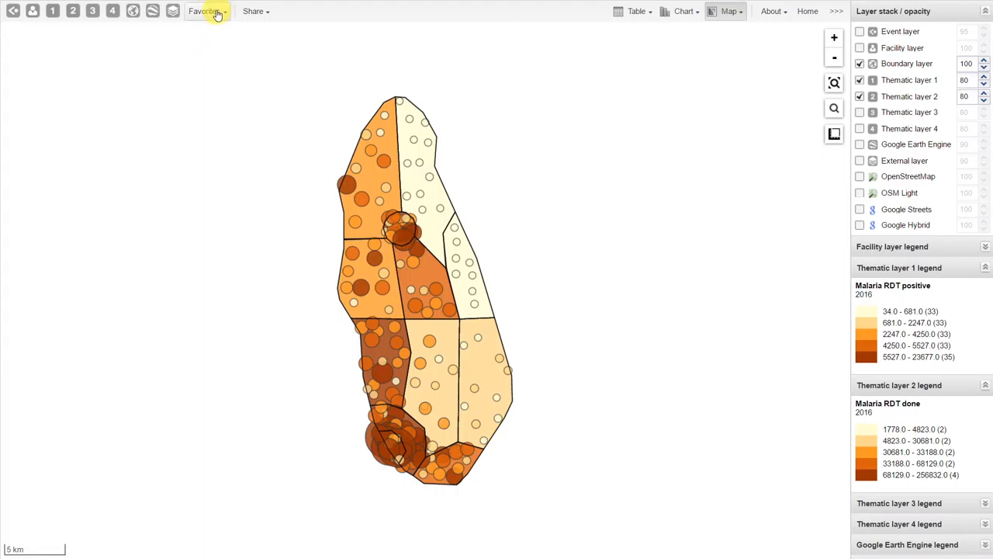
pyautogui.click(205, 11)
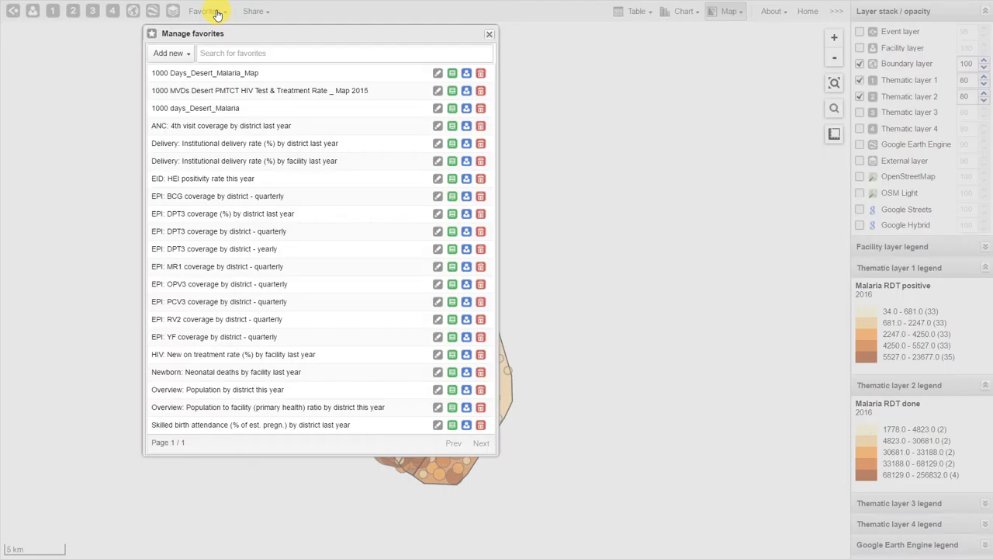
pyautogui.click(342, 52)
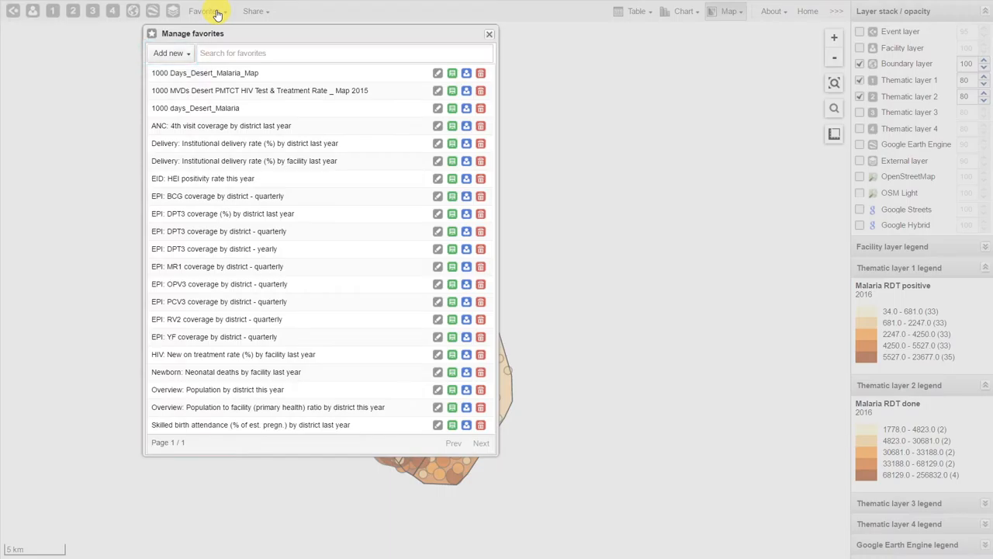
pyautogui.click(168, 53)
pyautogui.write('sdutta_Malaria_RD')
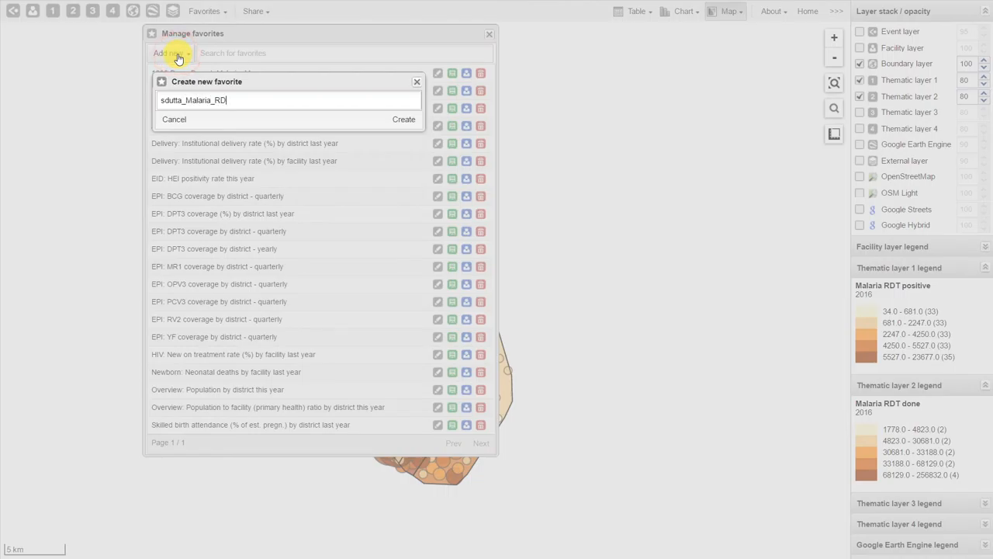
pyautogui.write('positives vs RDT performed, Trainingland Districts and Facilities, This Year')
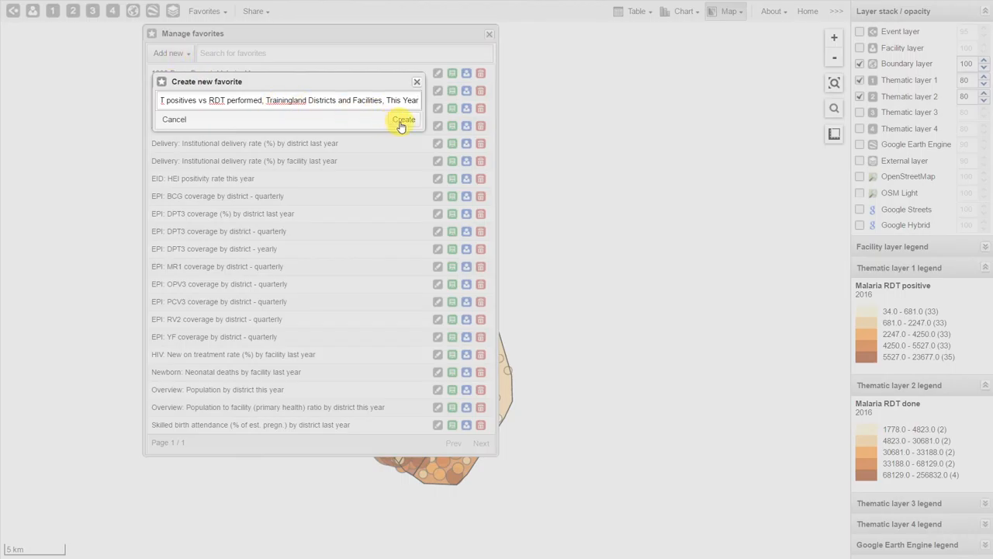
pyautogui.click(402, 119)
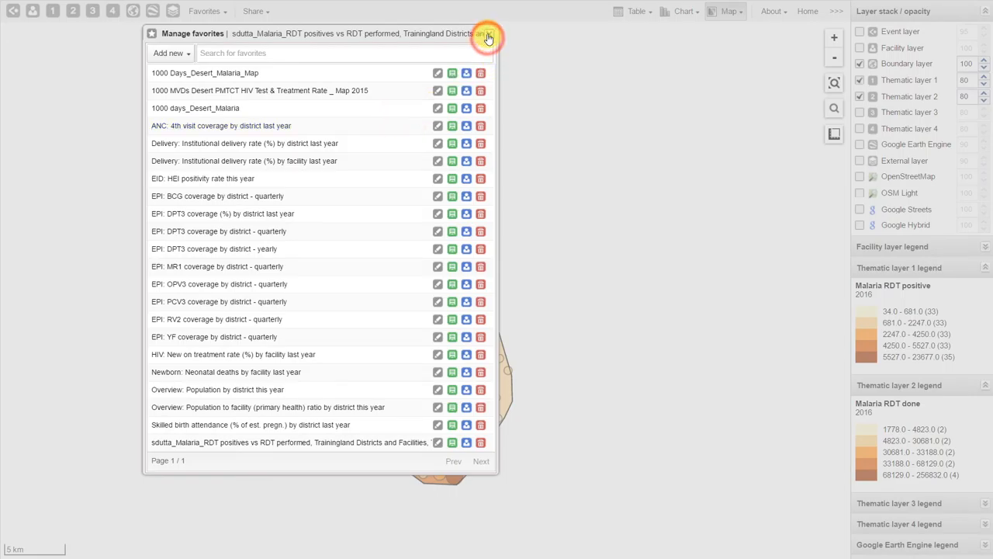
# - Reopen Favorites and search 'sdut' to find the saved RDT map
pyautogui.click(488, 37)
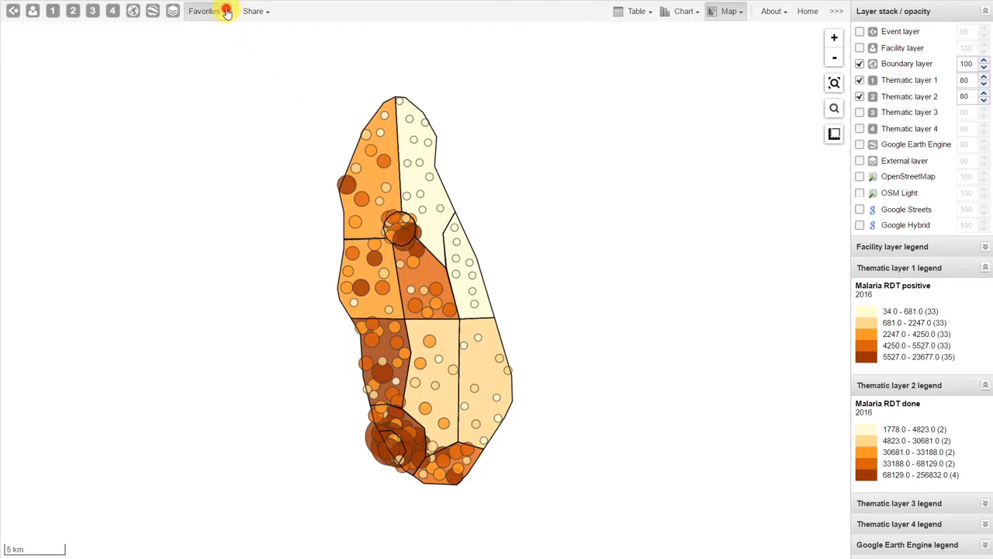
pyautogui.click(204, 10)
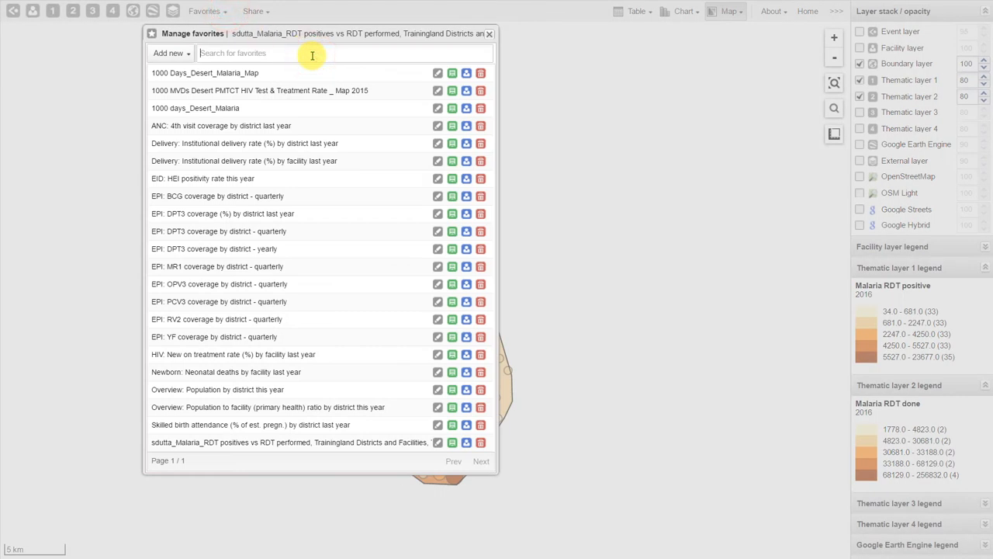
pyautogui.write('sdut')
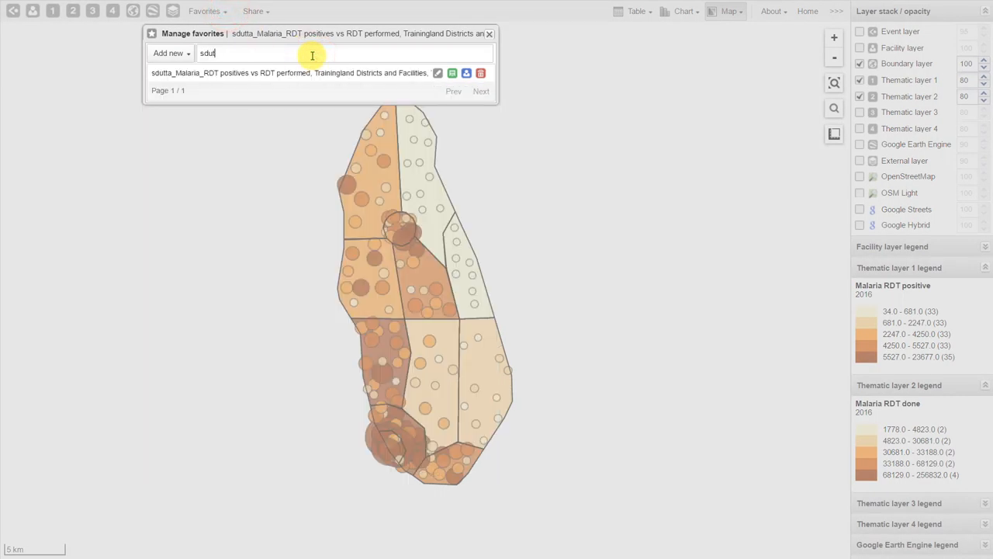